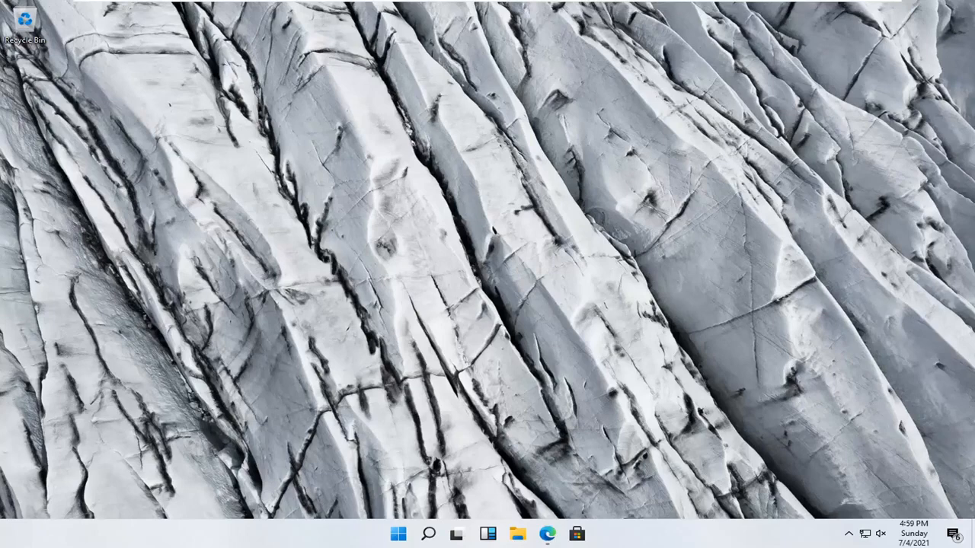
mouse_move(8, 537)
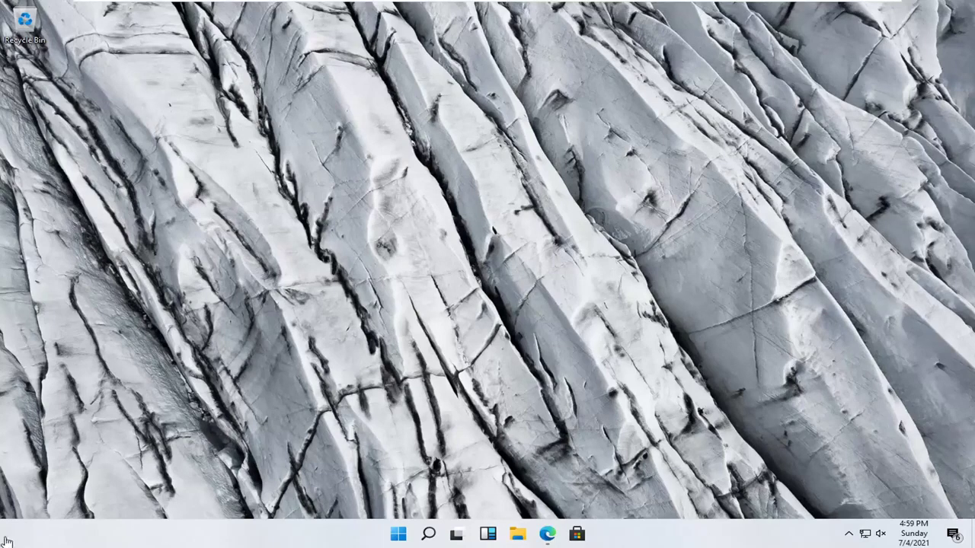
mouse_move(430, 535)
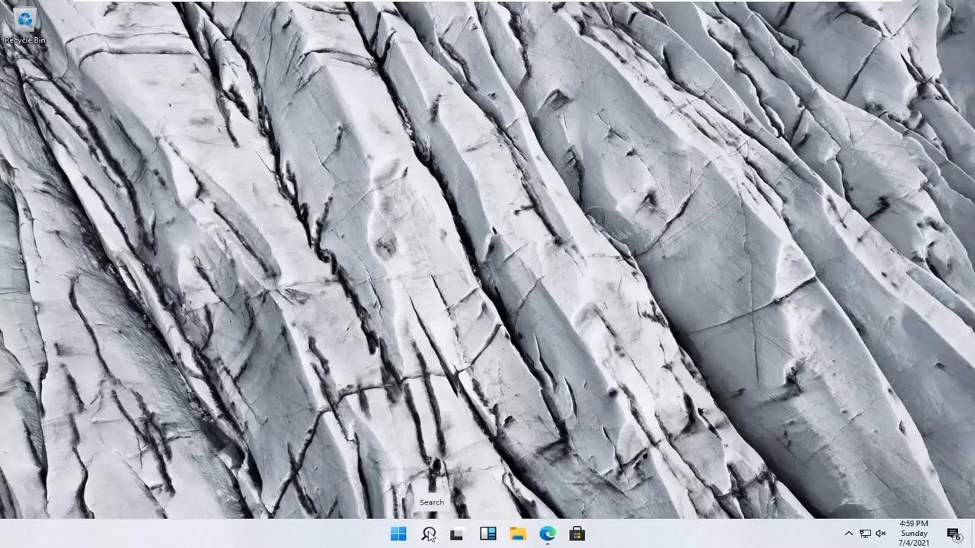
Search the computer for 'windows features' from the taskbar
click(428, 533)
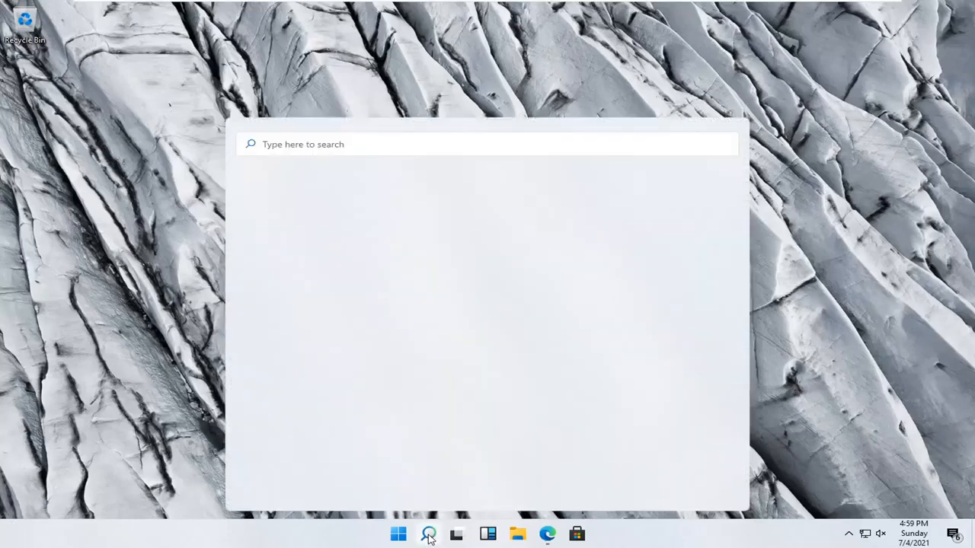
text(windows features)
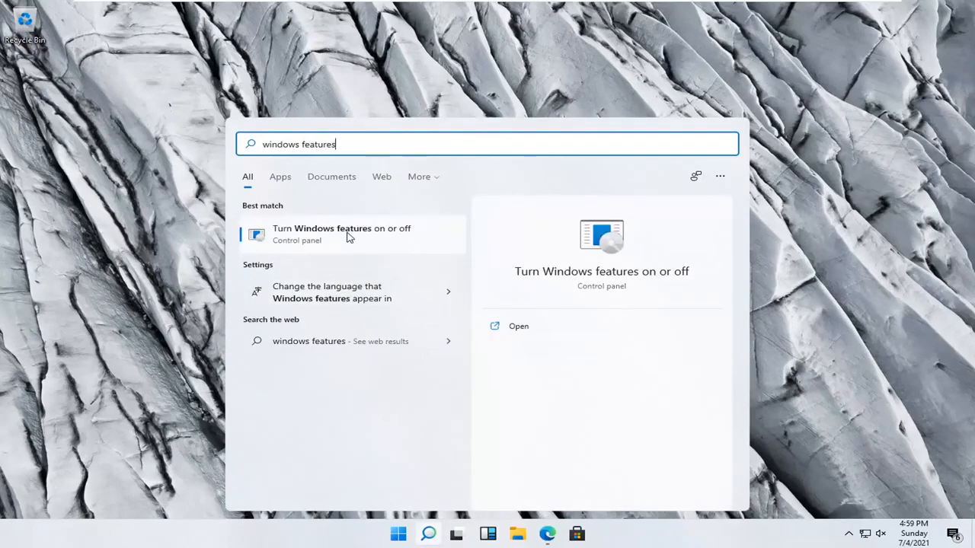
Open 'Turn Windows features on or off' and expand .NET Framework 3.5 to show its WCF sub-features
click(349, 234)
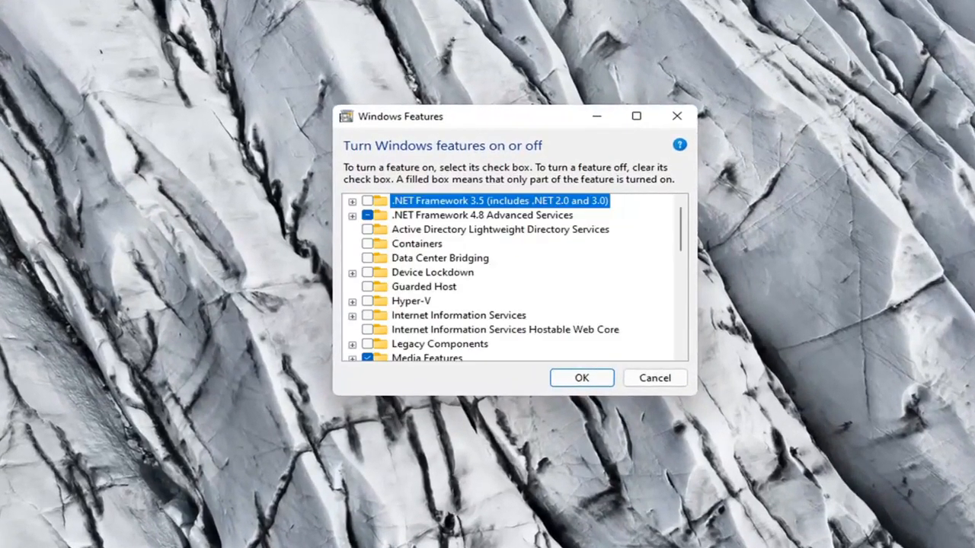
mouse_move(499, 206)
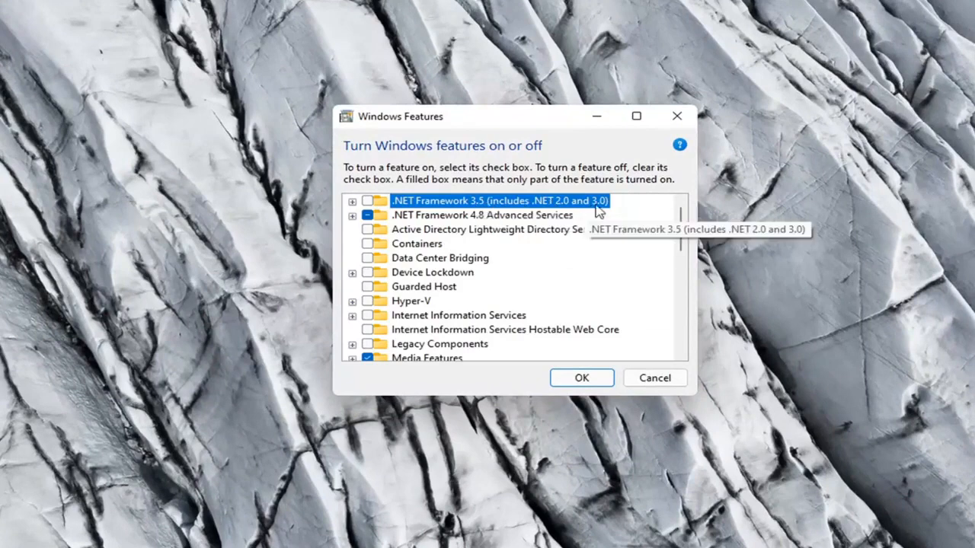
click(351, 200)
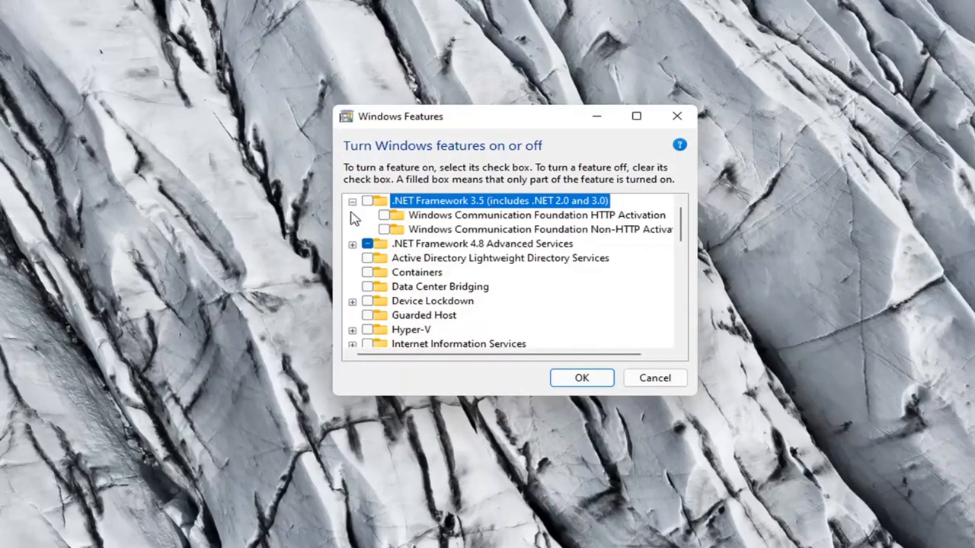
mouse_move(394, 221)
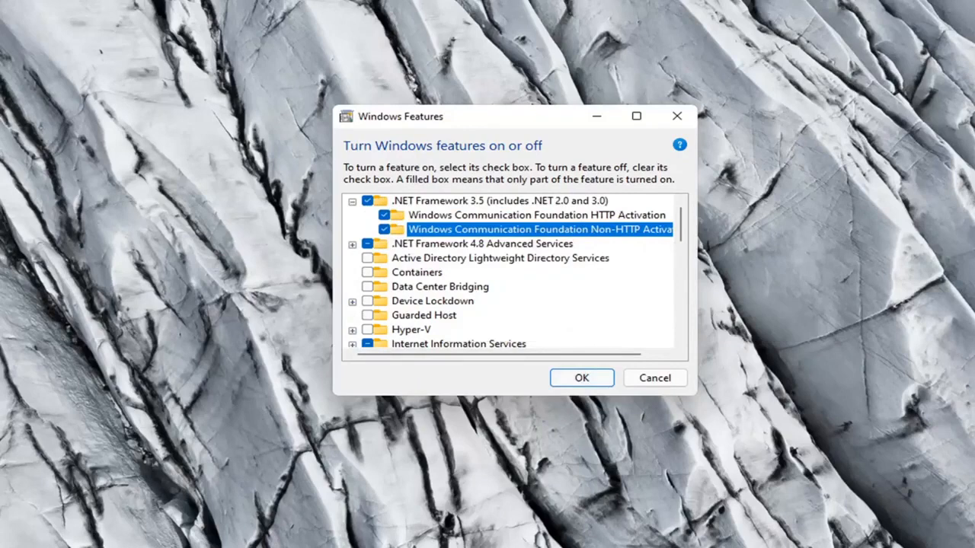
mouse_move(581, 378)
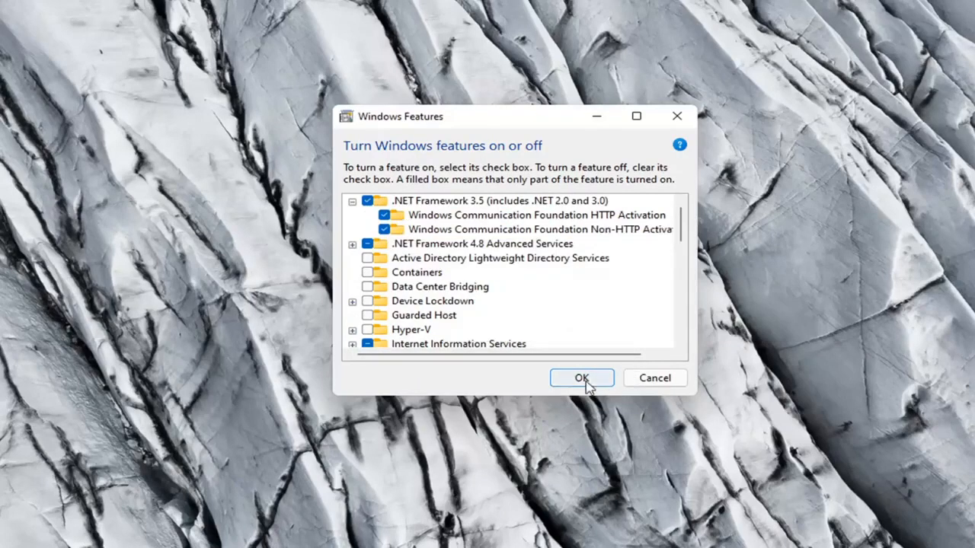
Confirm the .NET Framework 3.5 selection and let Windows Update download the required files
click(582, 378)
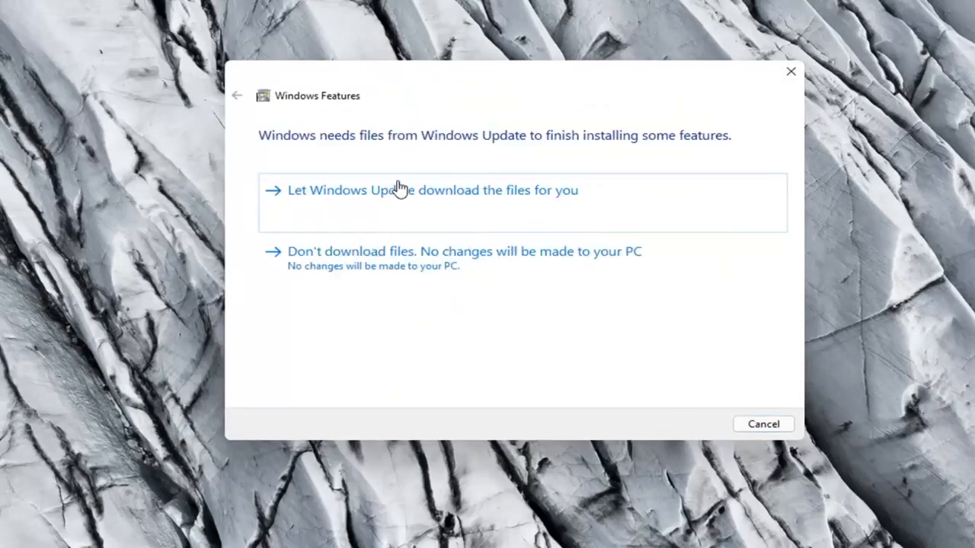
mouse_move(586, 204)
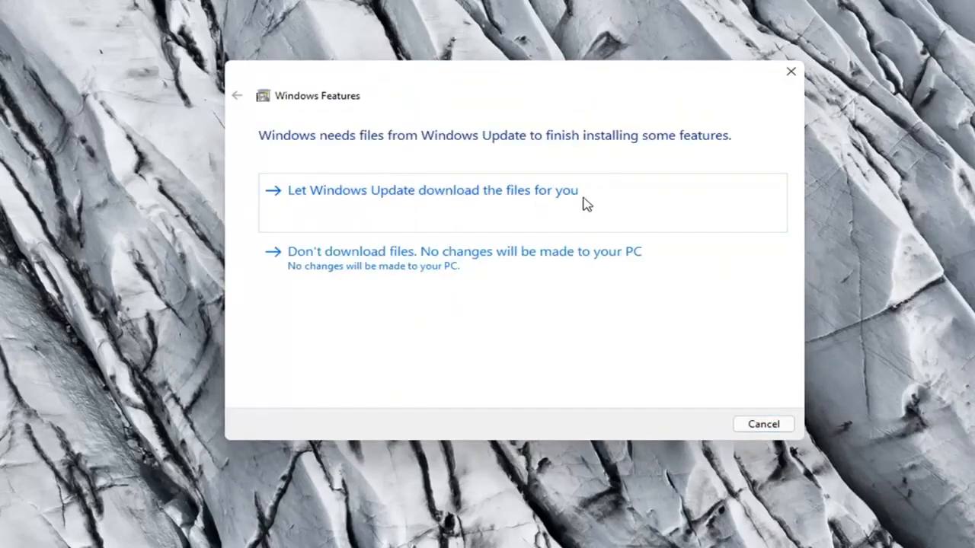
click(431, 189)
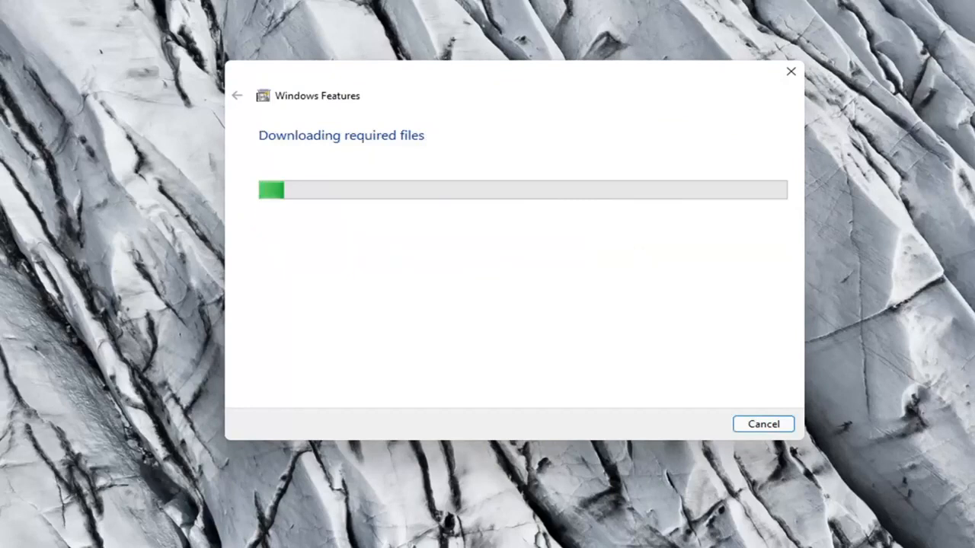